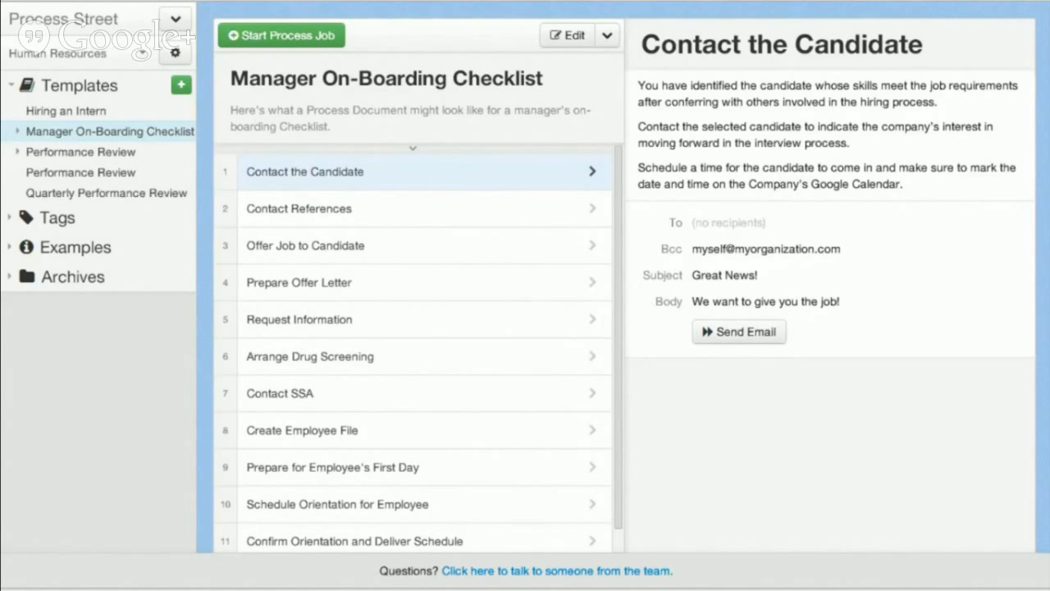
pyautogui.moveTo(347, 217)
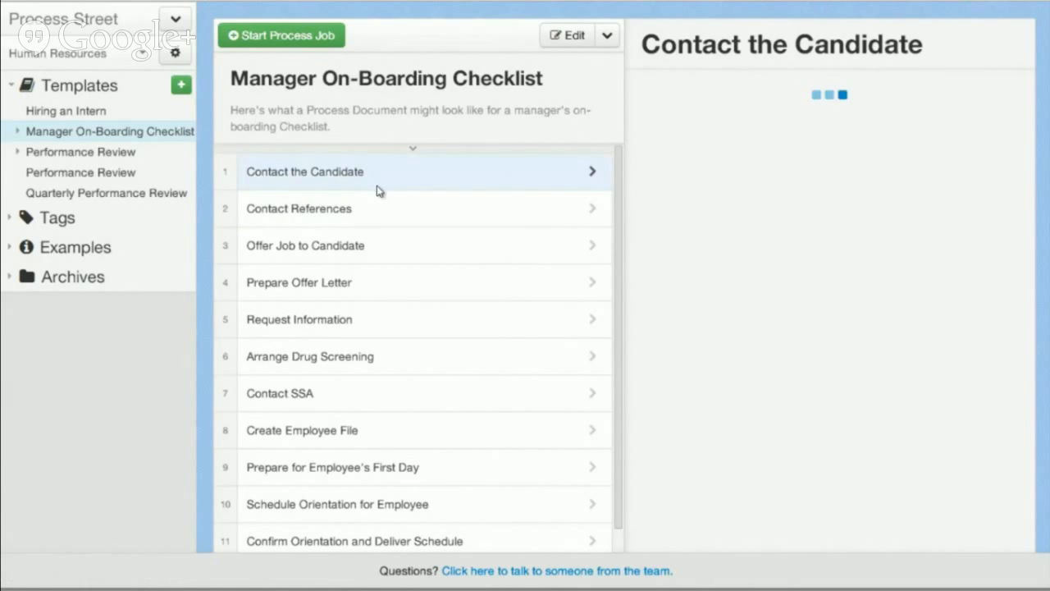
# View the Contact the Candidate and Offer Job to Candidate tasks, drafting and closing the Great News! email.
pyautogui.click(305, 173)
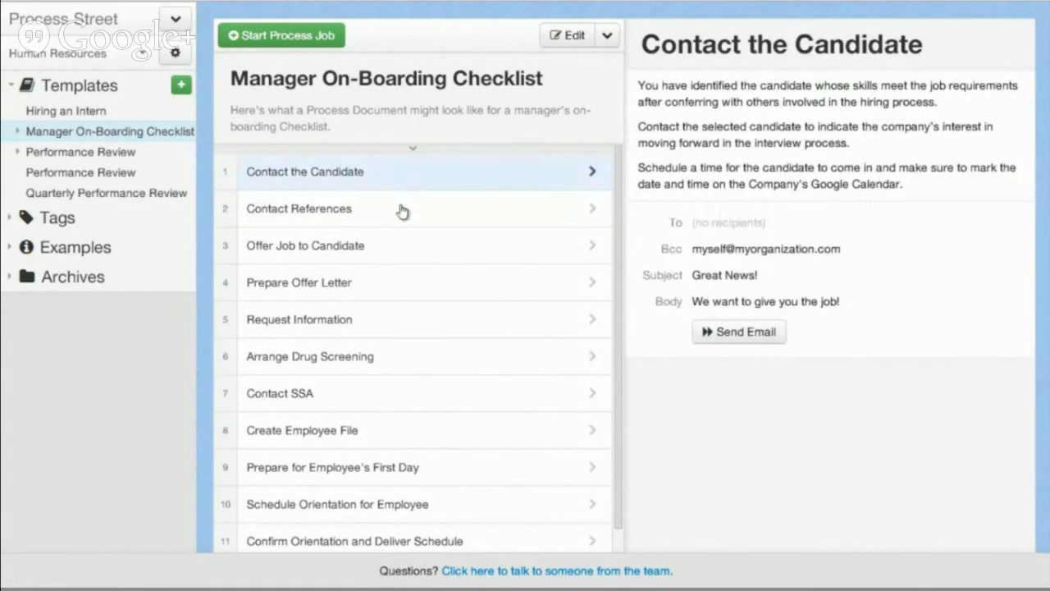
pyautogui.click(305, 246)
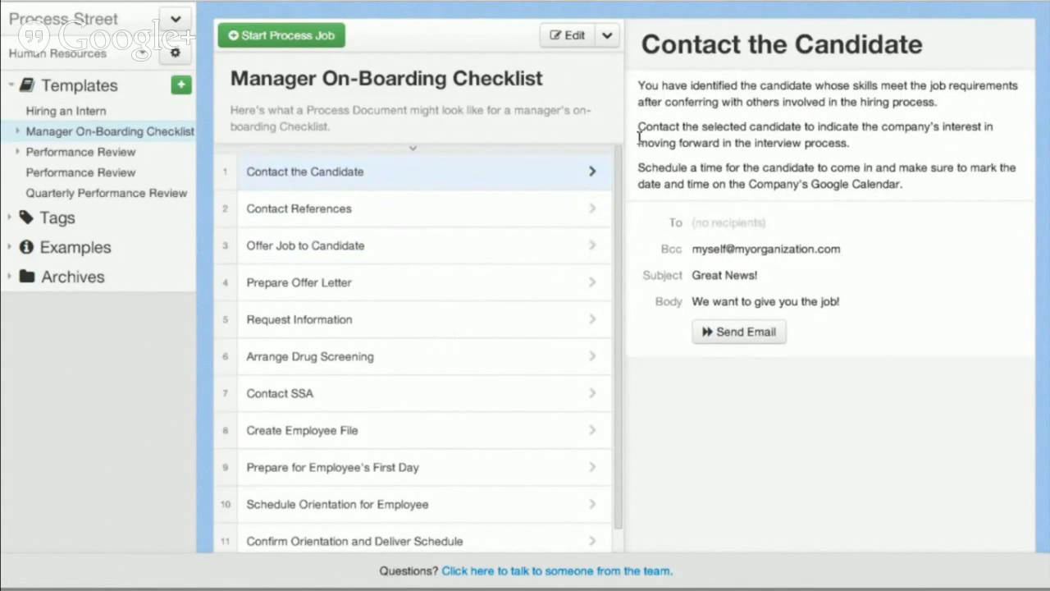
pyautogui.click(739, 331)
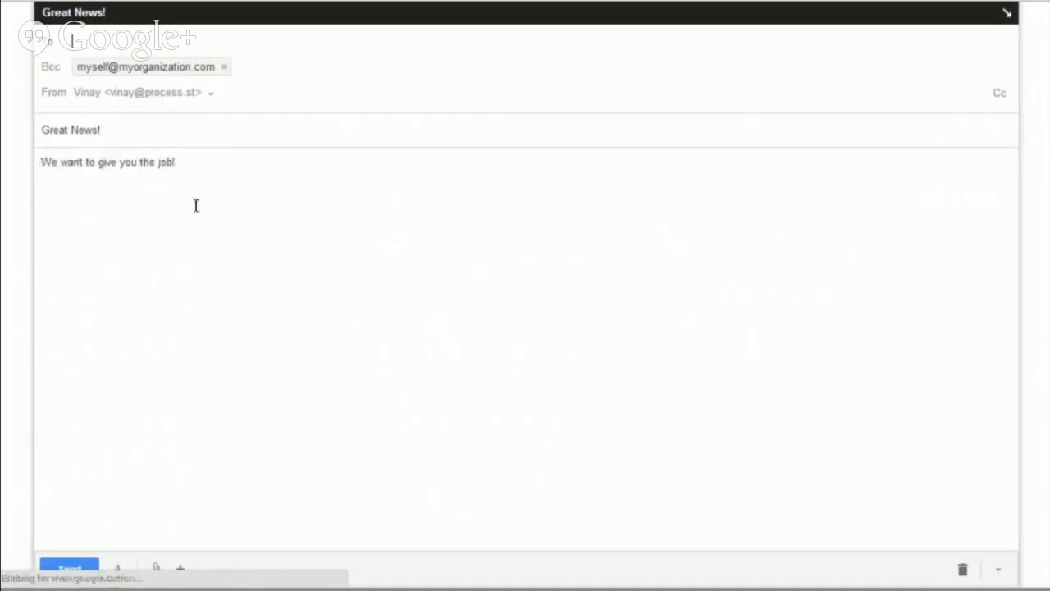
pyautogui.click(115, 568)
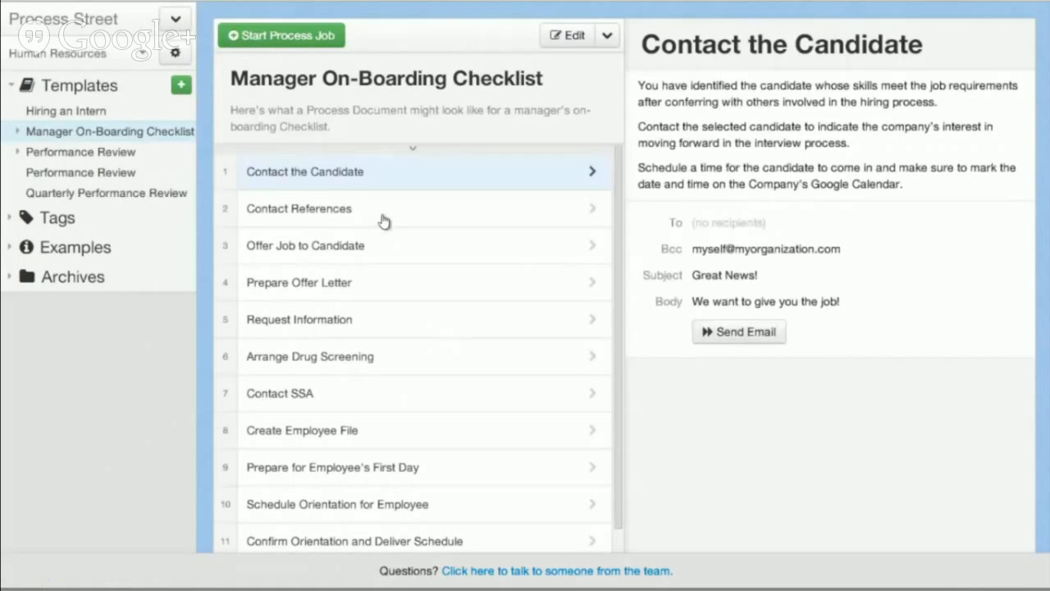
# View the Contact References task, then bring up the Prepare Offer Letter step.
pyautogui.click(299, 209)
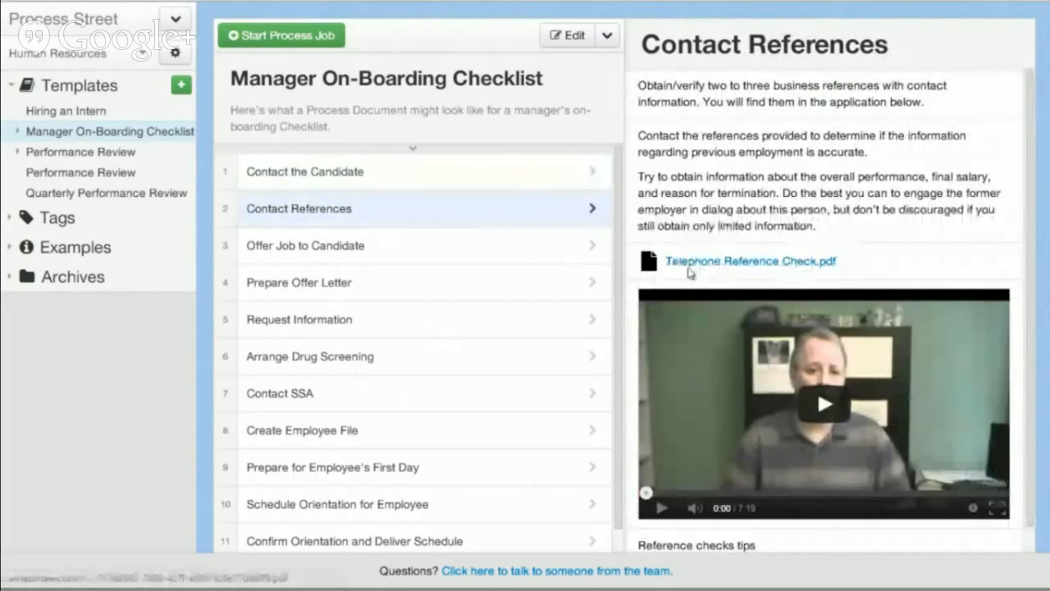
pyautogui.moveTo(778, 266)
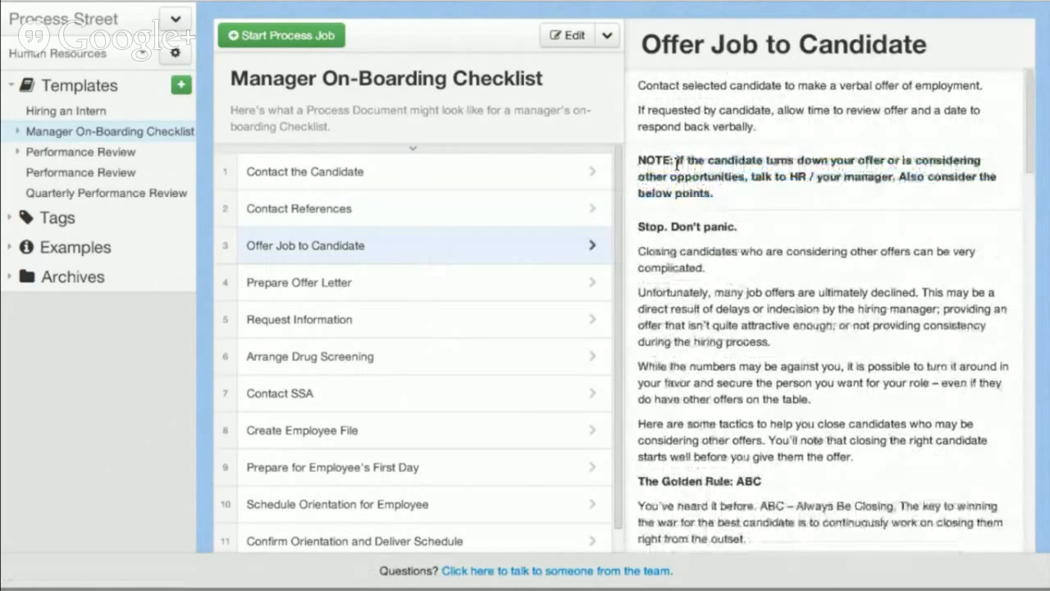
pyautogui.scroll(-3)
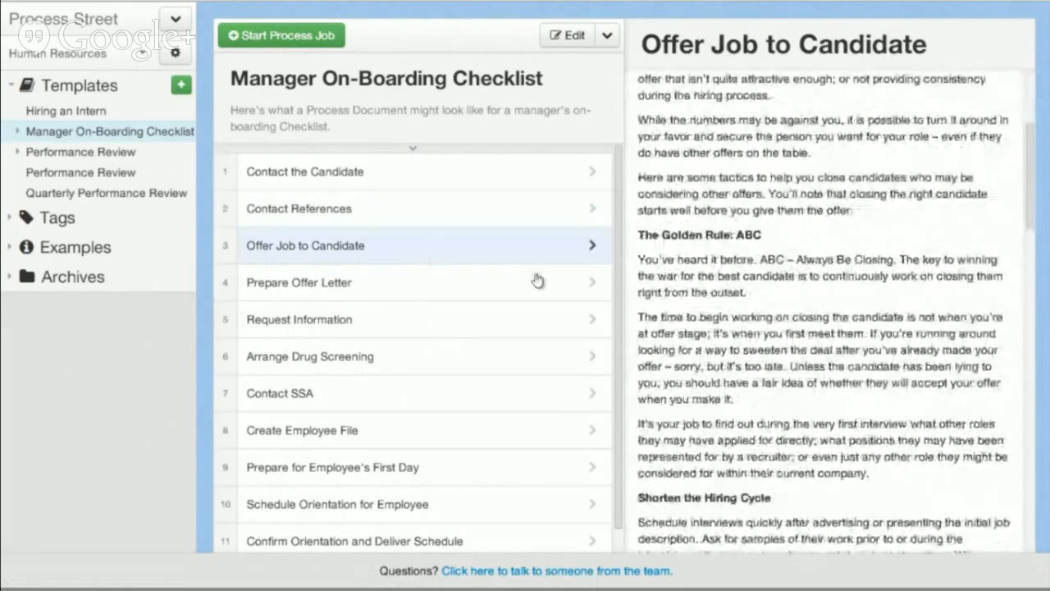
pyautogui.click(299, 283)
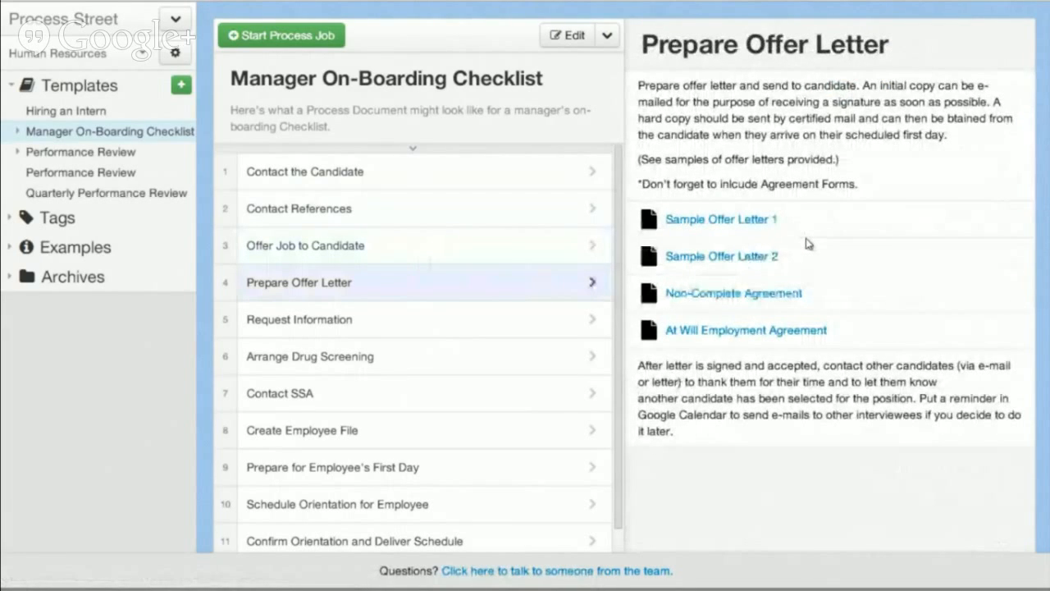
pyautogui.moveTo(824, 315)
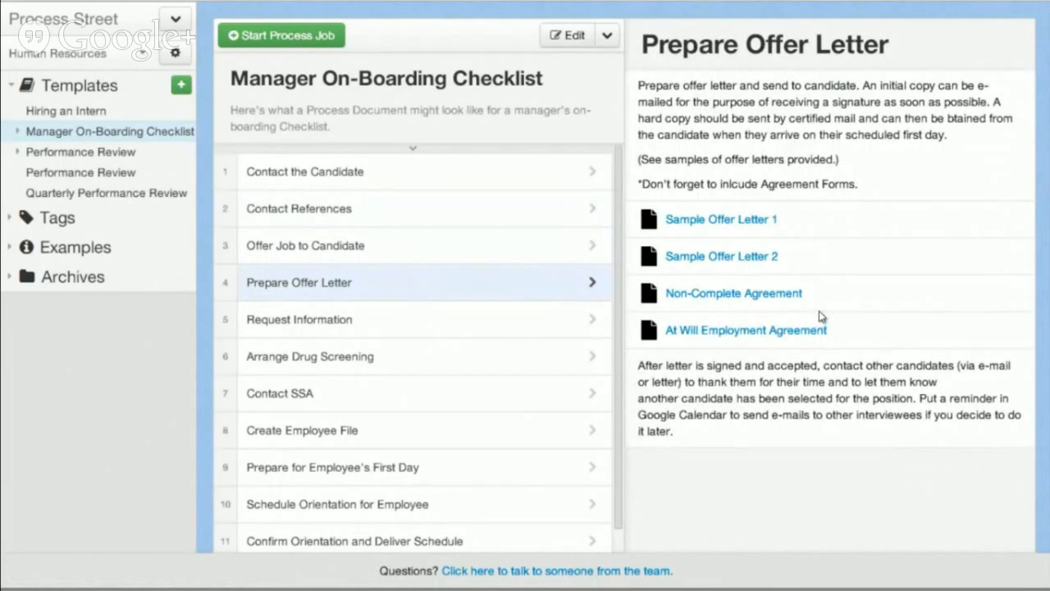
pyautogui.moveTo(830, 321)
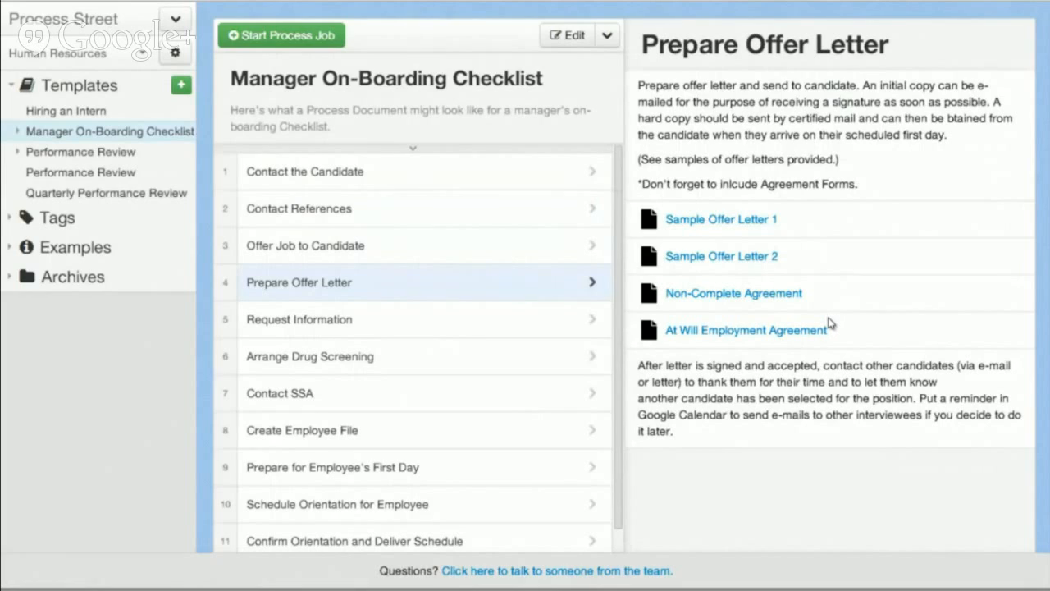
pyautogui.moveTo(850, 329)
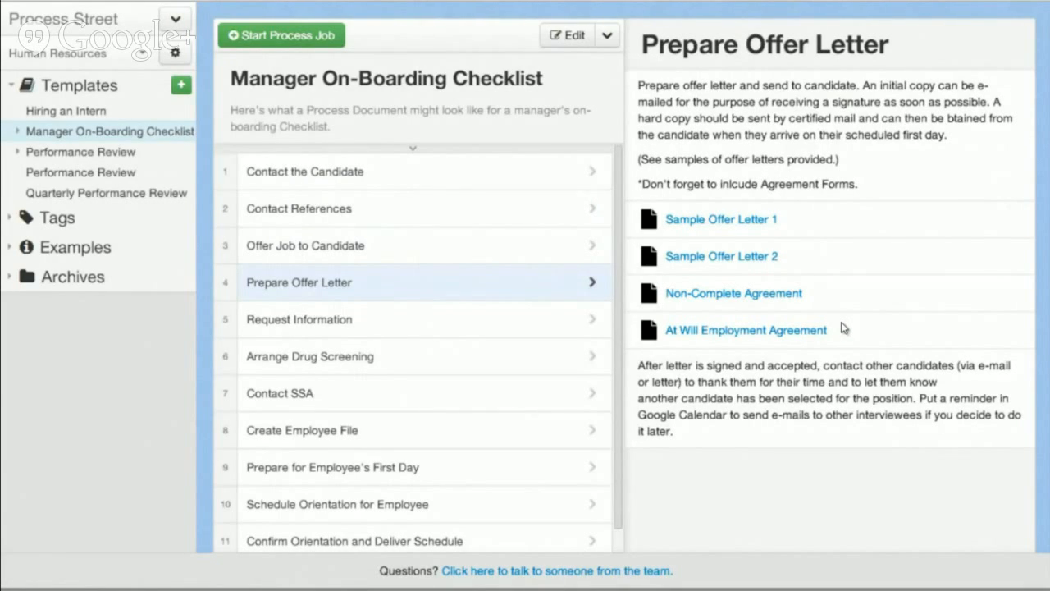
pyautogui.moveTo(852, 330)
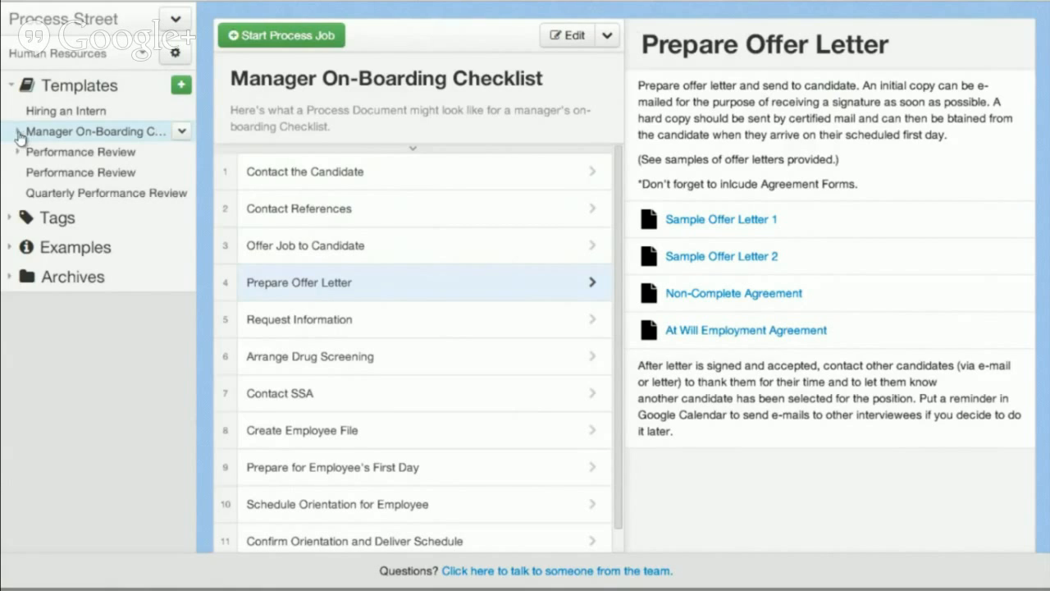
# Start a new job named Bill Gates from the checklist and tick off its first tasks.
pyautogui.click(11, 131)
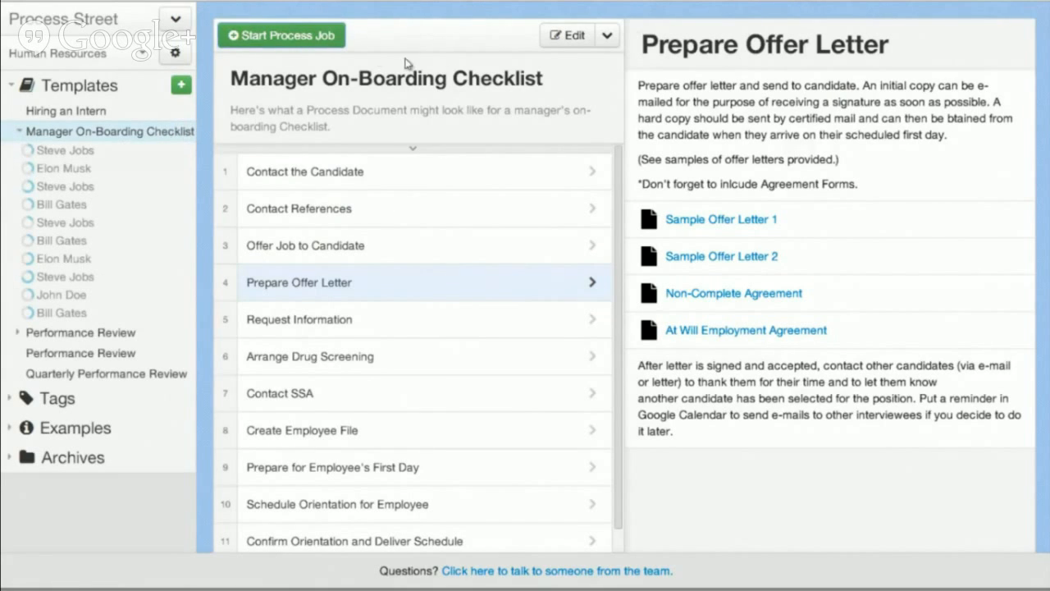
pyautogui.click(283, 36)
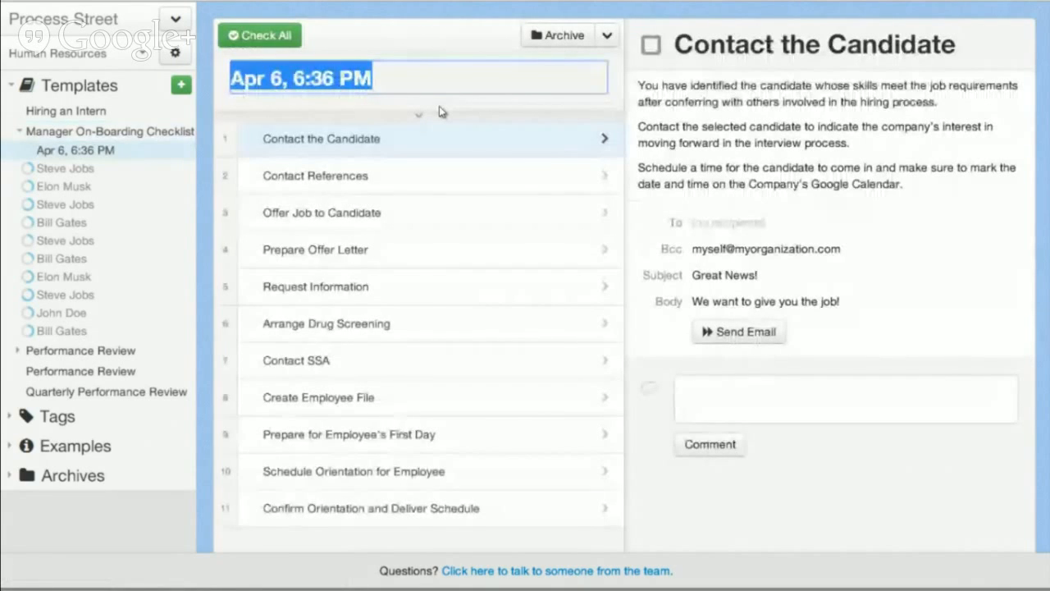
pyautogui.write('Bill Gates')
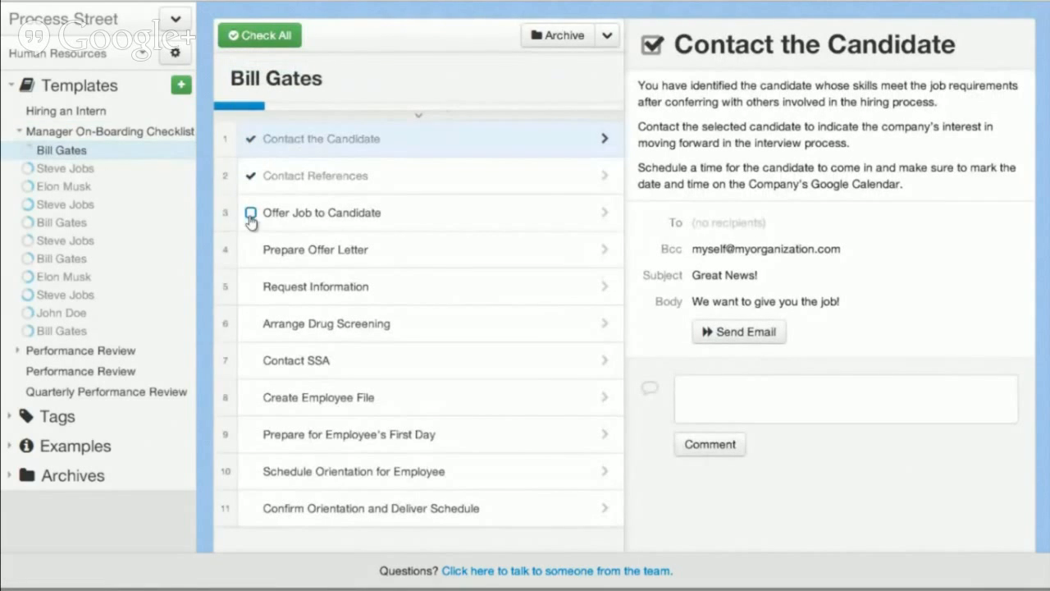
pyautogui.click(250, 214)
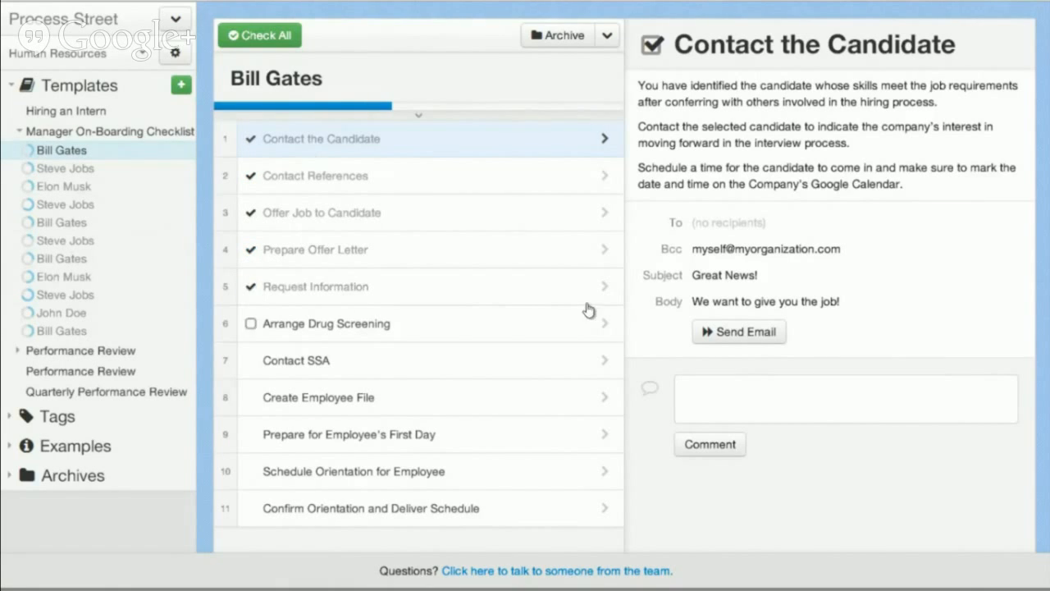
# Post the comment 'One reference left a bad review' on the Contact References task.
pyautogui.click(315, 285)
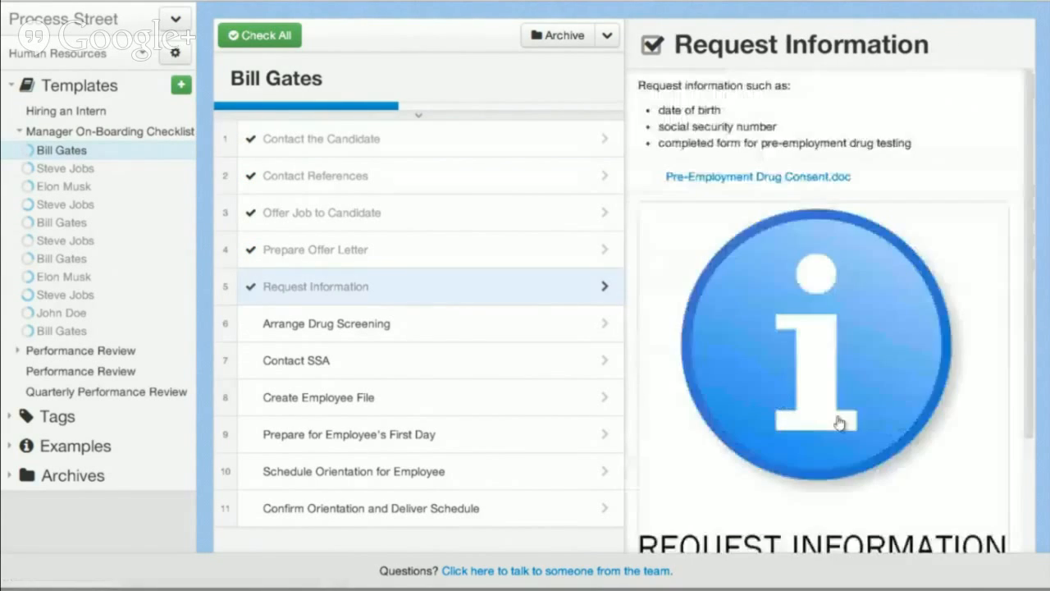
pyautogui.click(315, 175)
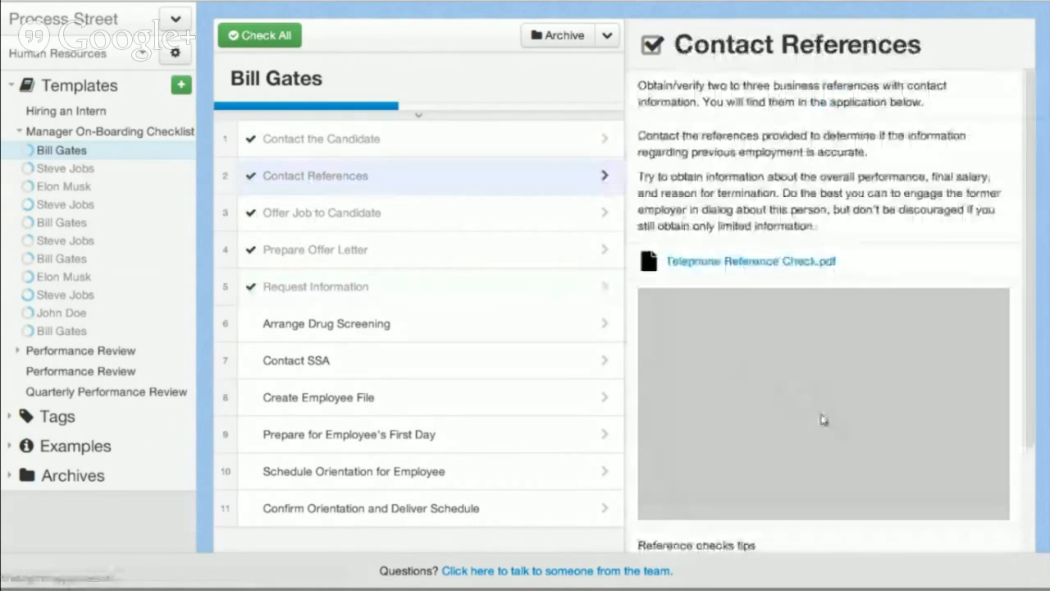
pyautogui.write('One reference left a bad r')
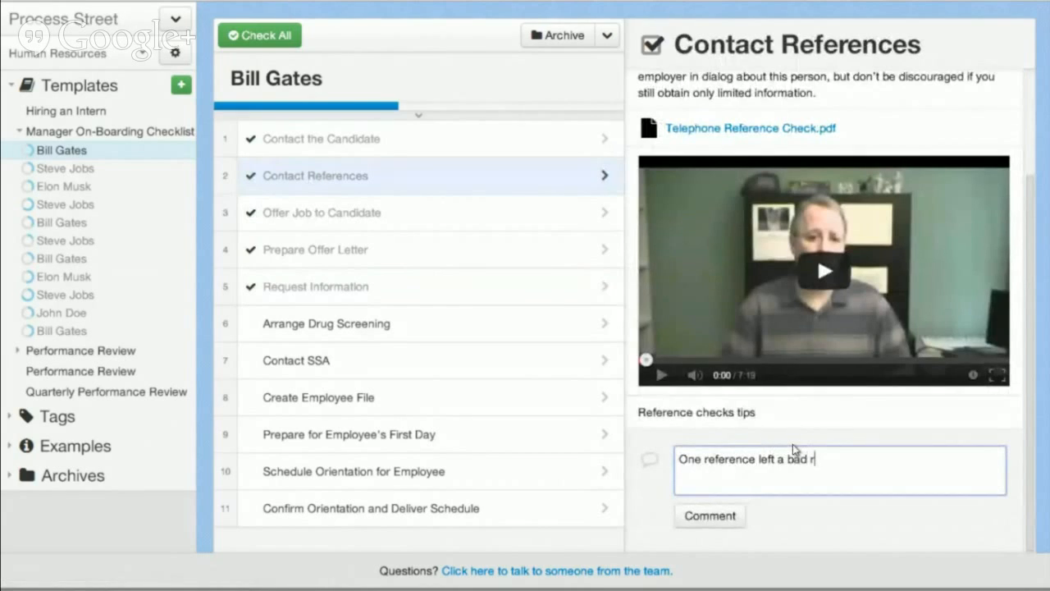
pyautogui.write('eview')
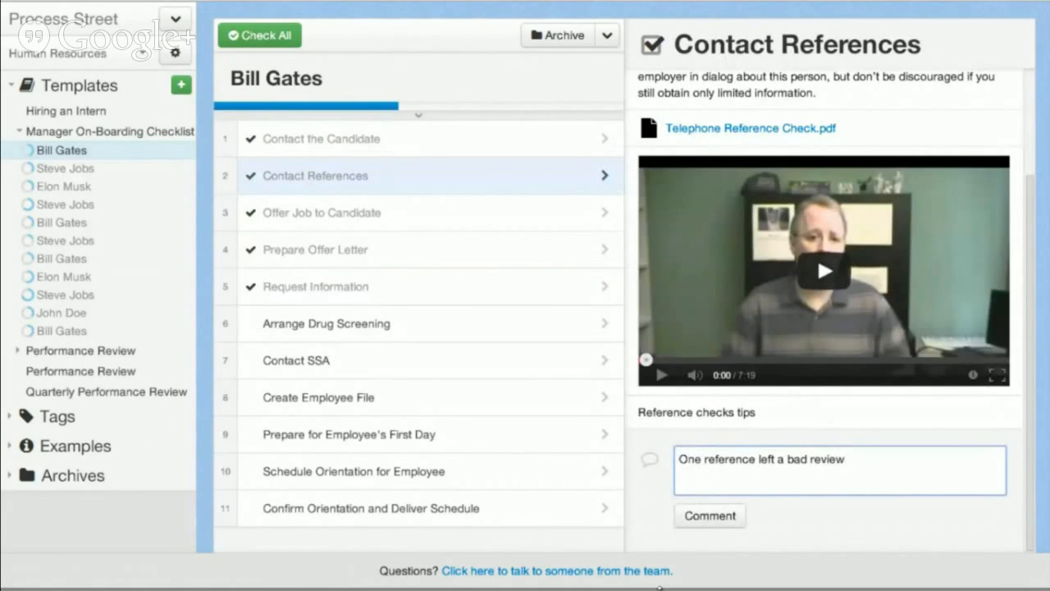
pyautogui.click(709, 516)
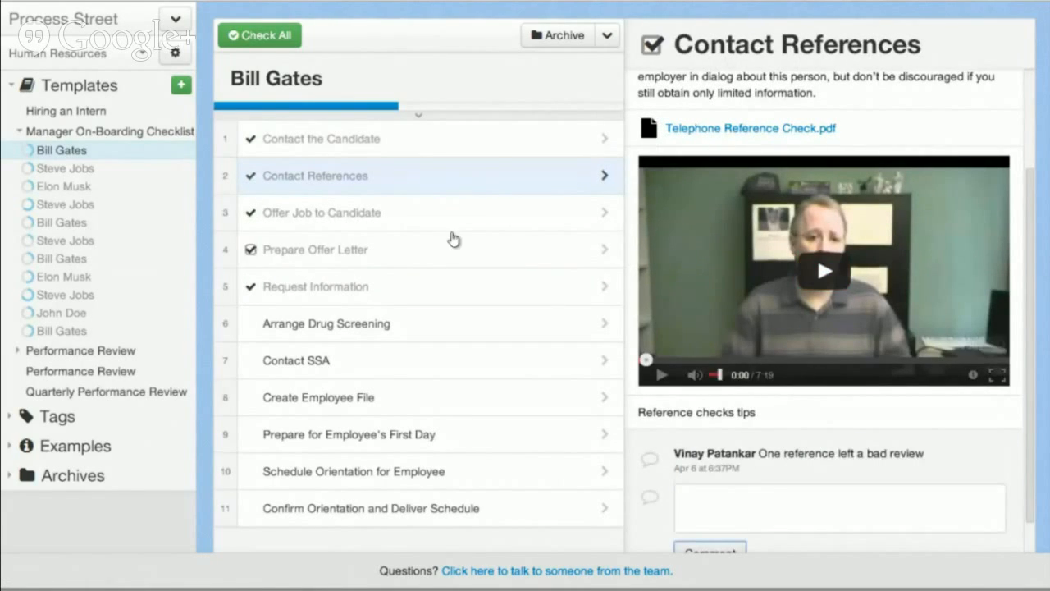
pyautogui.click(321, 138)
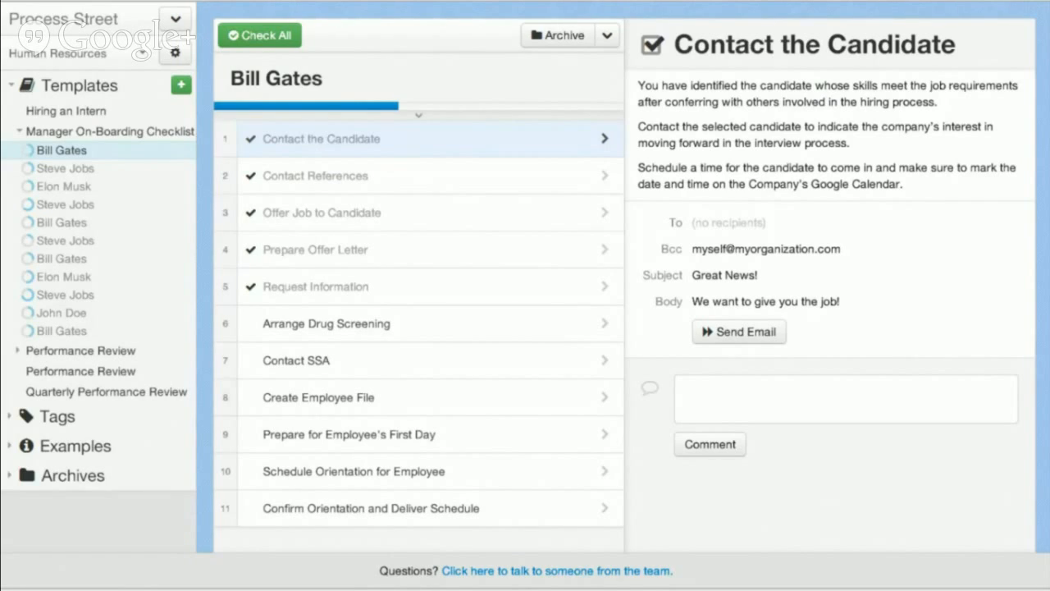
# Show the organization dropdown listing other departments such as Finance, Marketing, Sales.
pyautogui.click(58, 53)
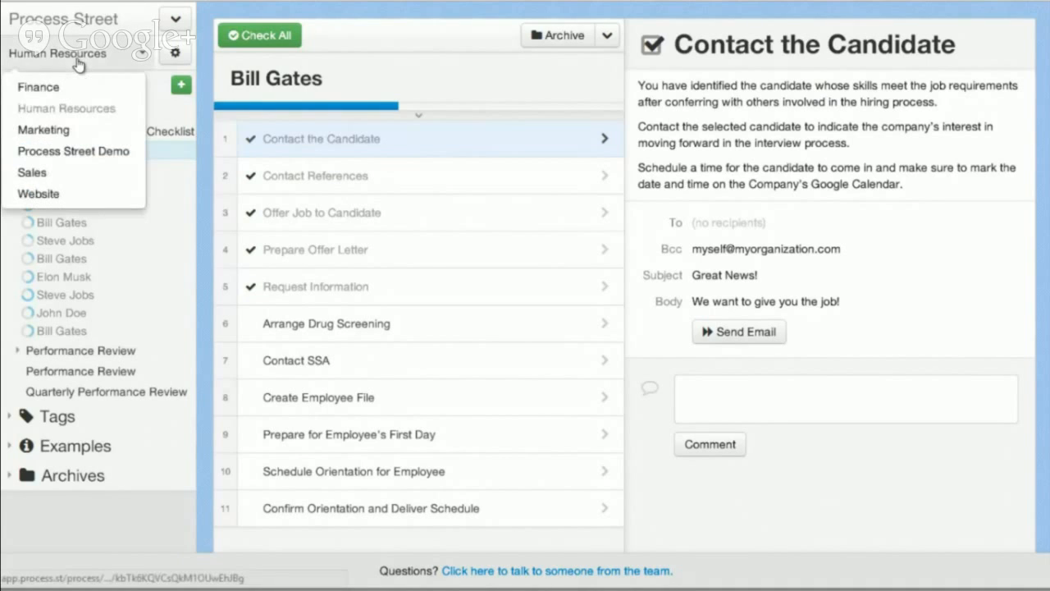
pyautogui.moveTo(82, 114)
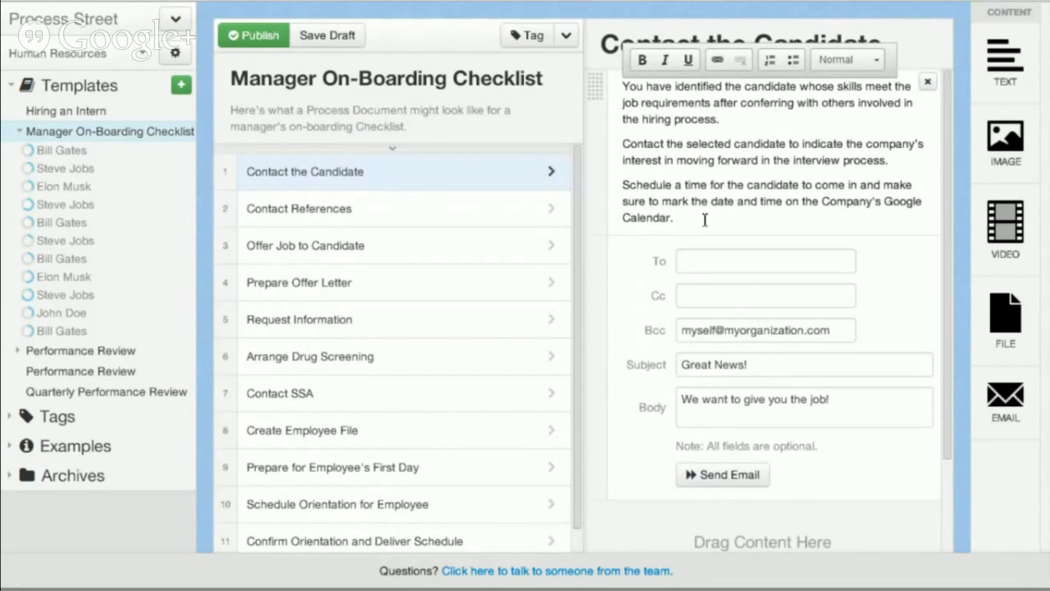
# Add a new task 'Follow up with candidate' with a text block and start attaching an image.
pyautogui.write('If i am typing')
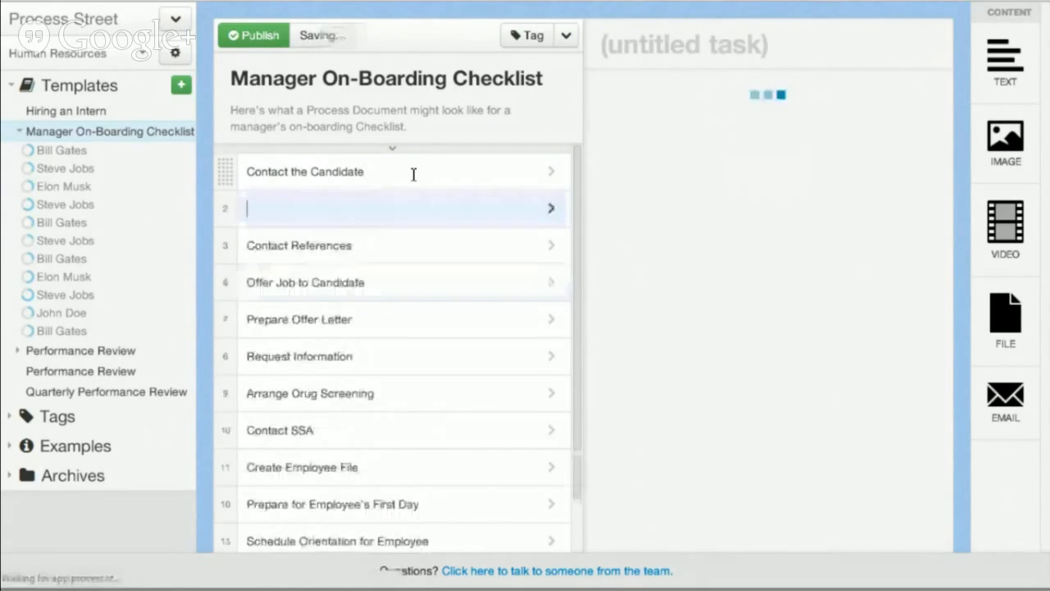
pyautogui.write('Follow up with candidate')
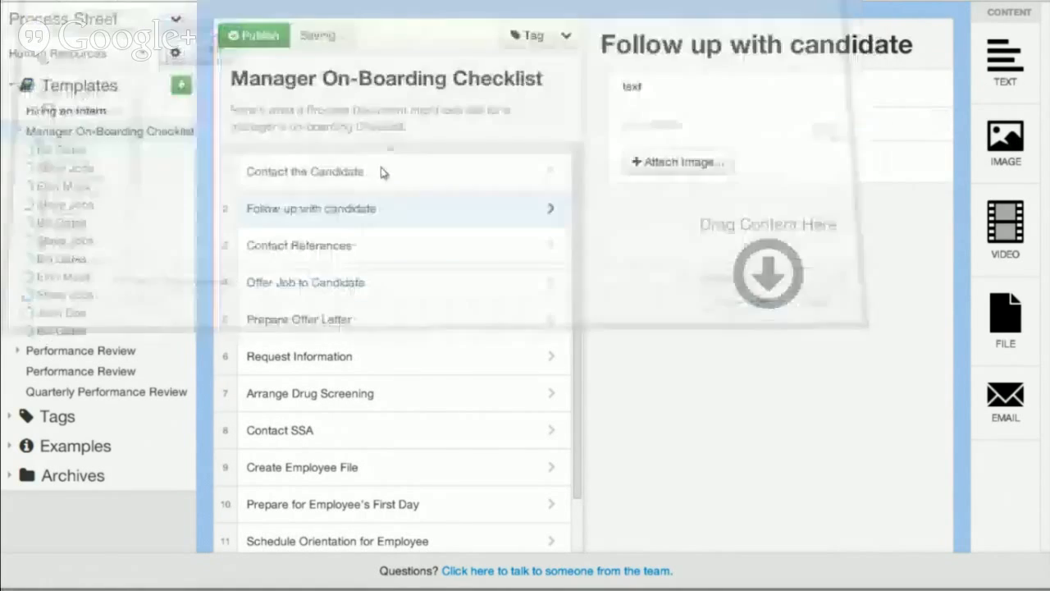
pyautogui.click(676, 162)
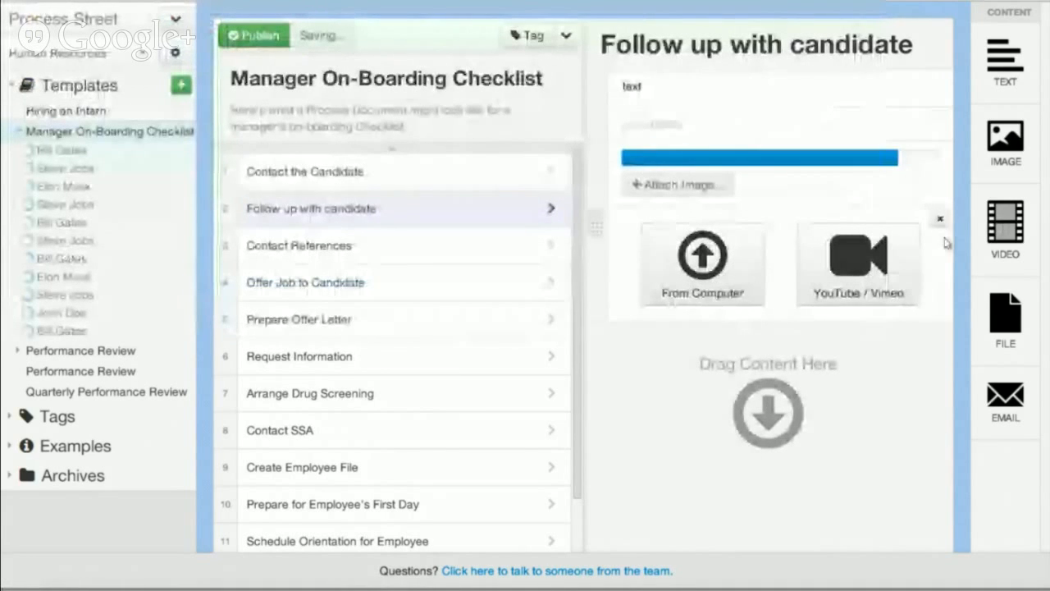